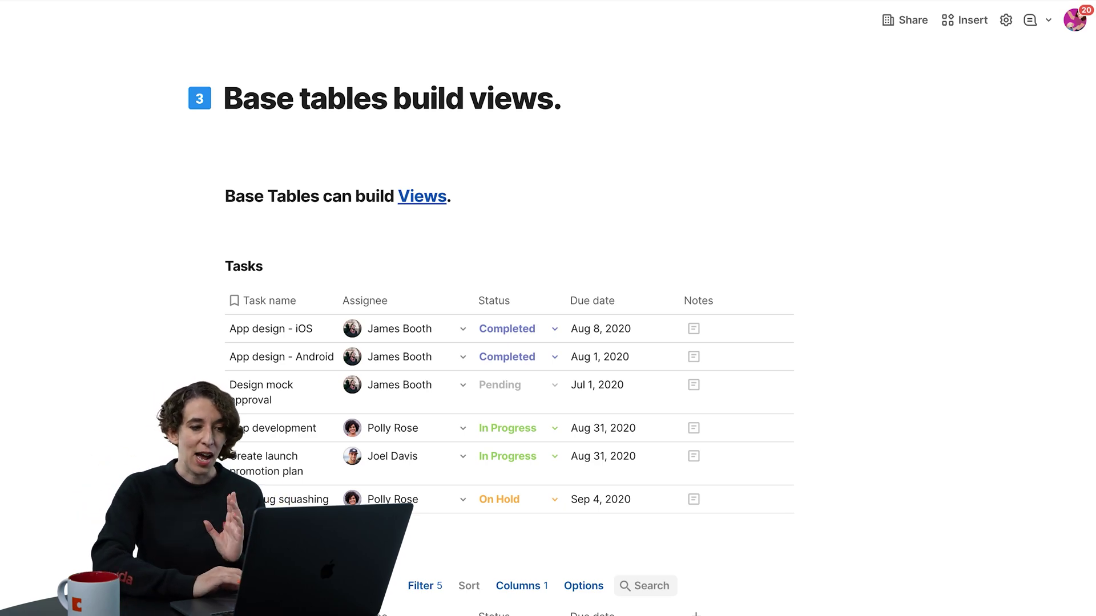
# - Set the App design - Android task's Status to On Hold
pyautogui.click(507, 356)
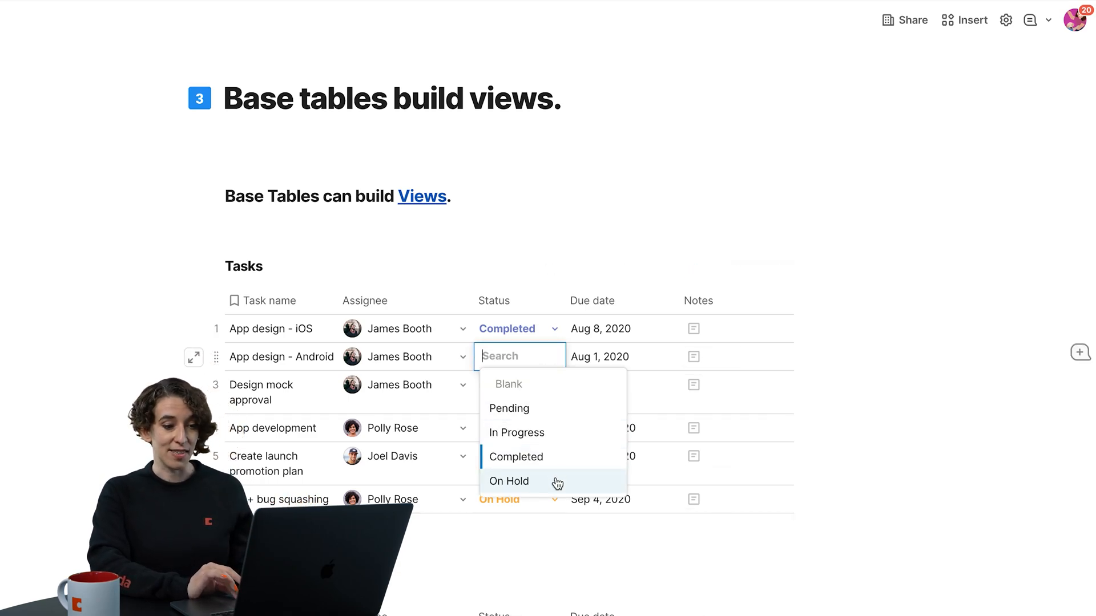
pyautogui.click(509, 481)
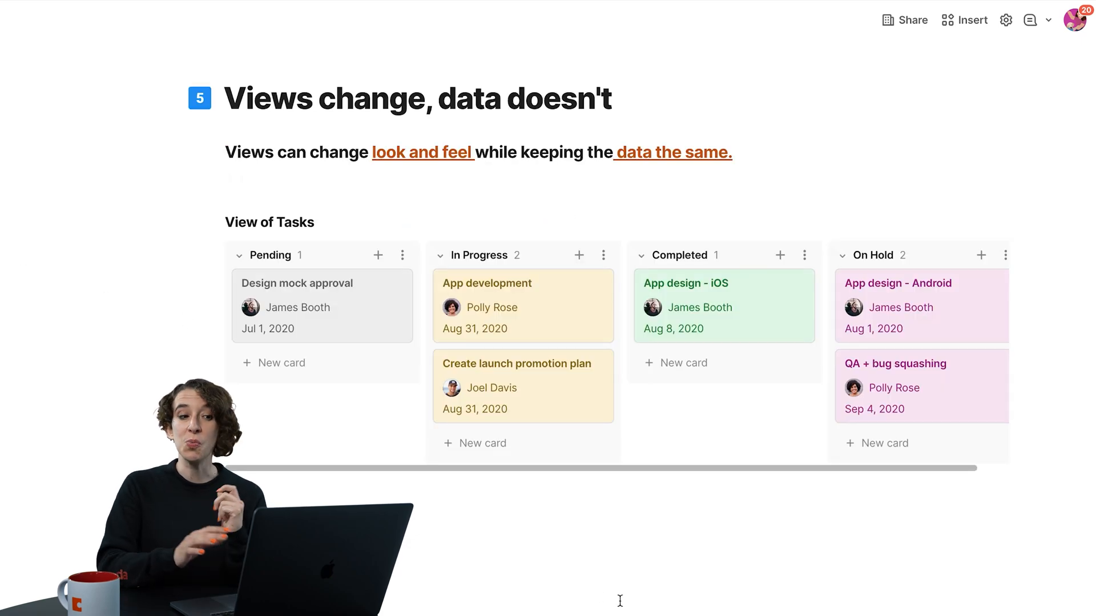
pyautogui.moveTo(853, 578)
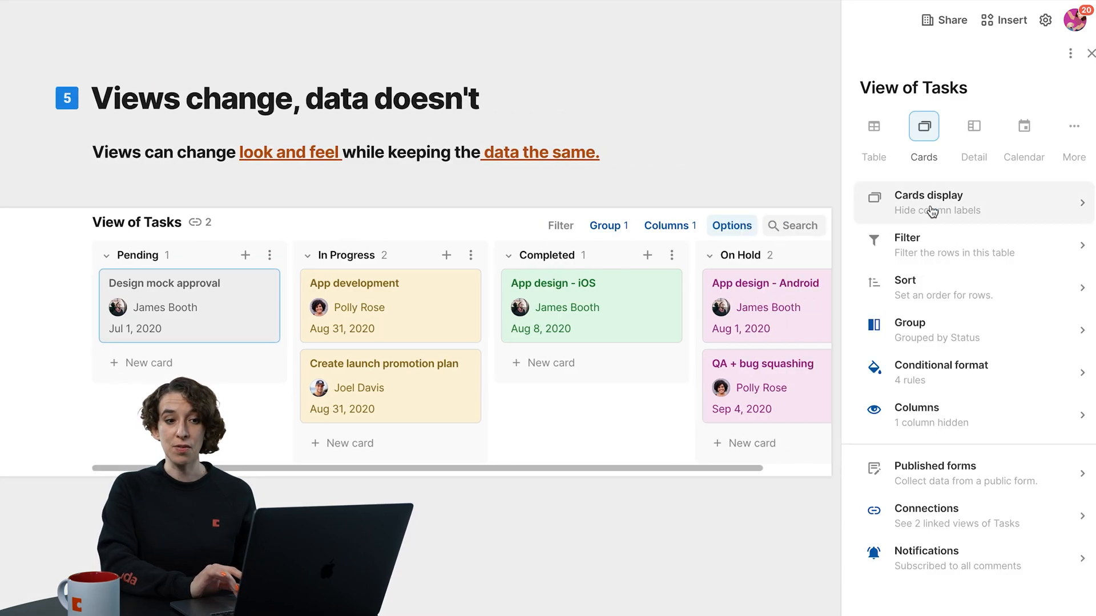
pyautogui.click(1089, 52)
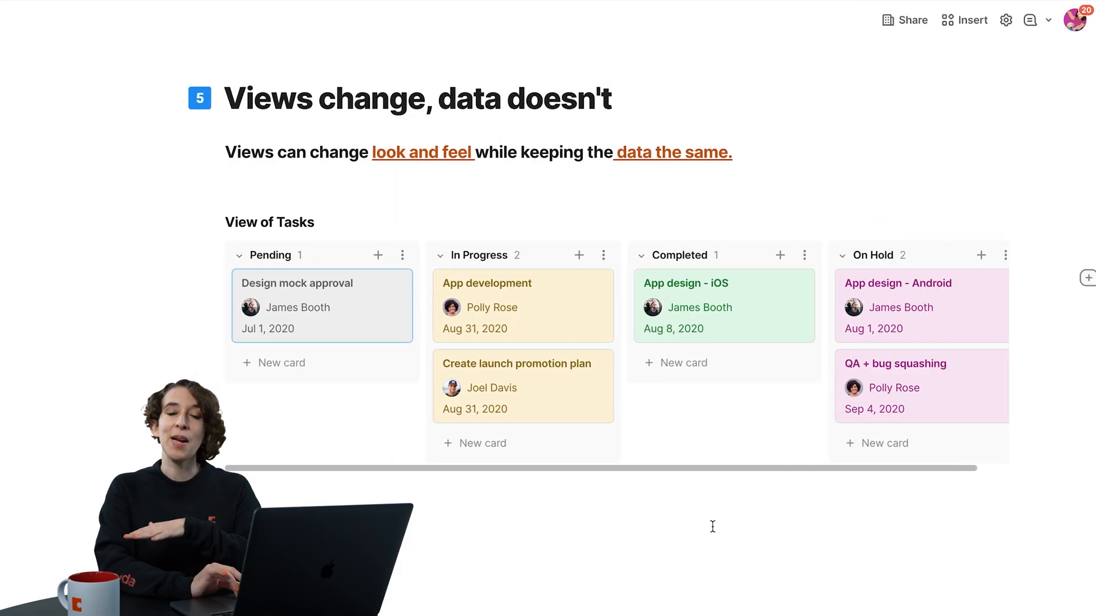